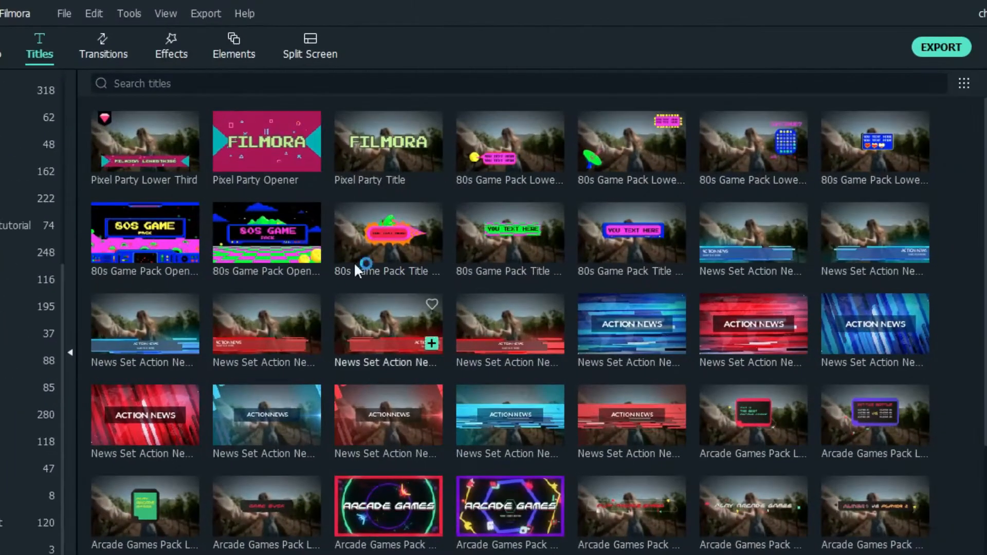
# Search the Elements library for 'block' to find the Blocks Graph Pack.
pyautogui.write('blocks')
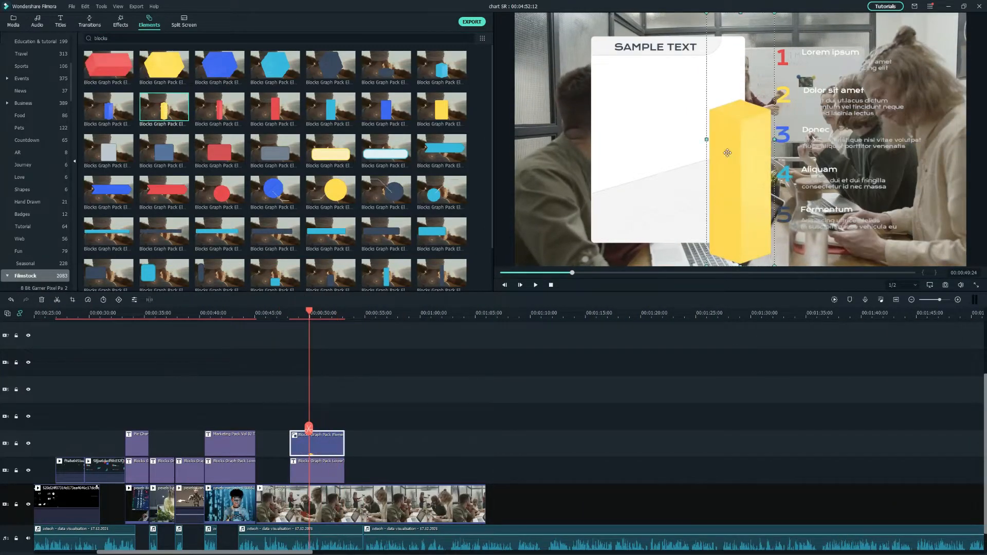
# Position the block bar on the chart board and select it in the preview.
pyautogui.moveTo(727, 153); pyautogui.dragTo(685, 158)
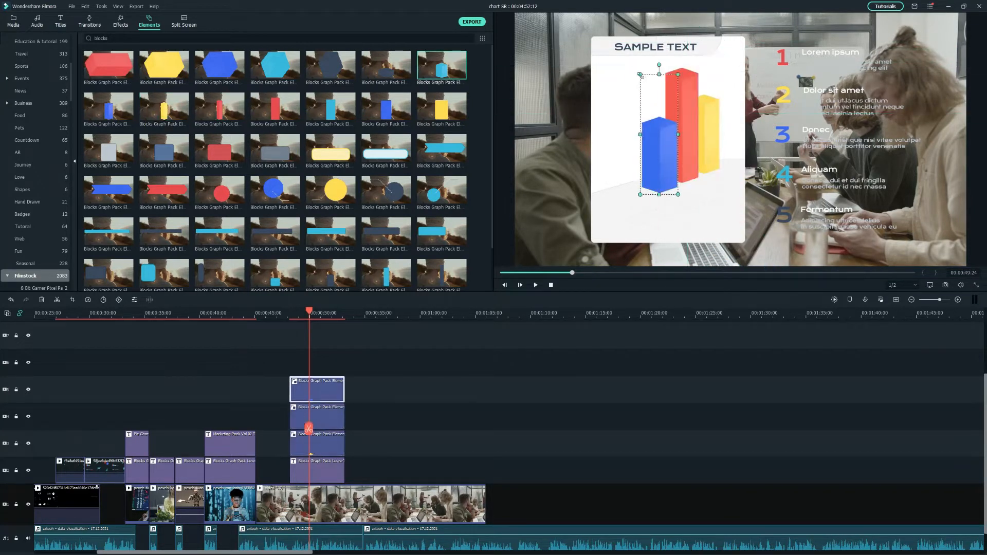
pyautogui.click(519, 285)
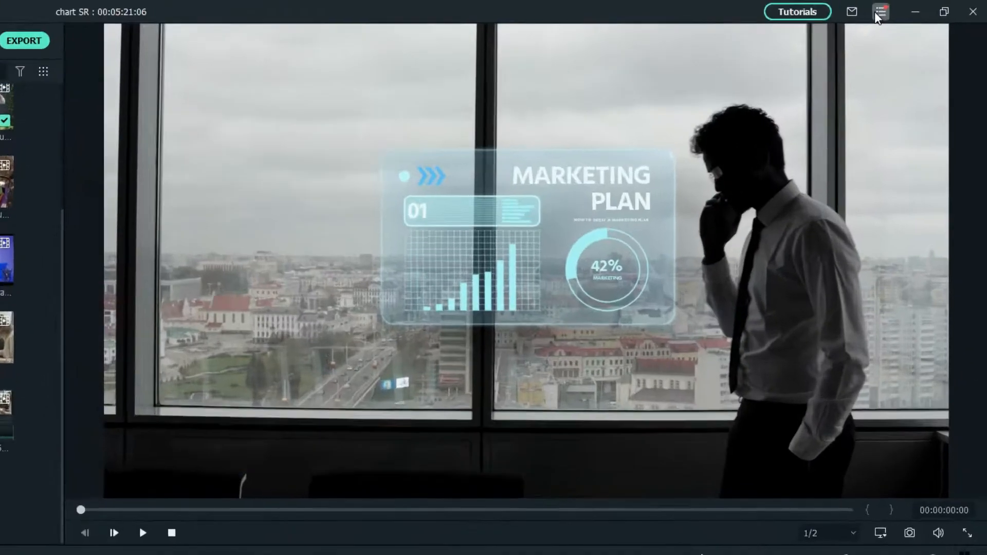
# Launch the Filmstock stock media library from the top-right menu.
pyautogui.click(882, 11)
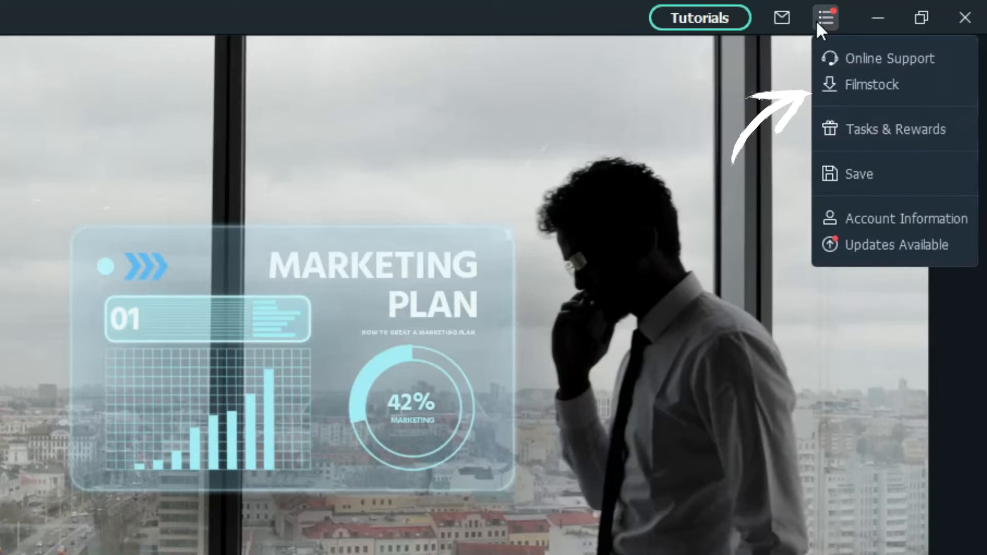
pyautogui.click(825, 18)
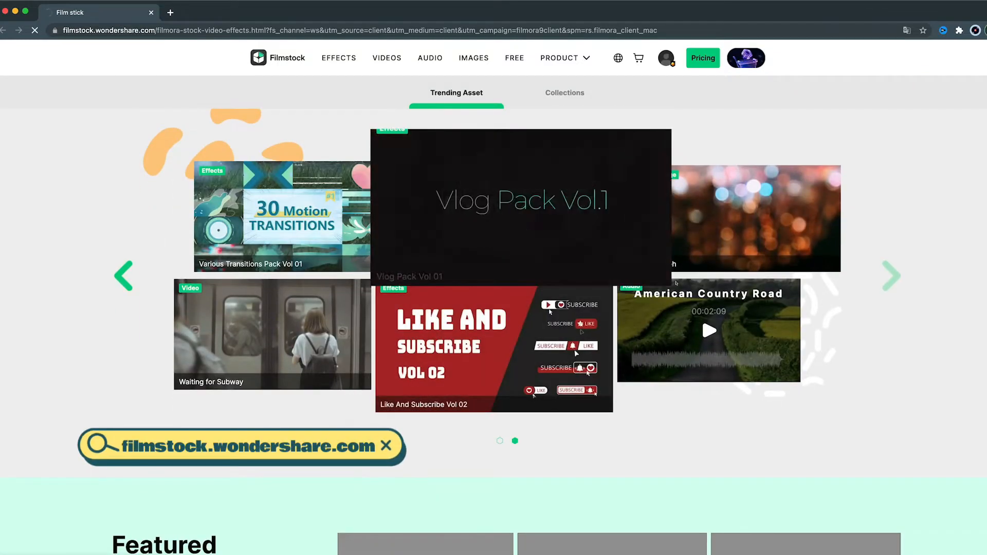
# Search Filmstock effects for 'end scr', then play the next example video.
pyautogui.scroll(-3)
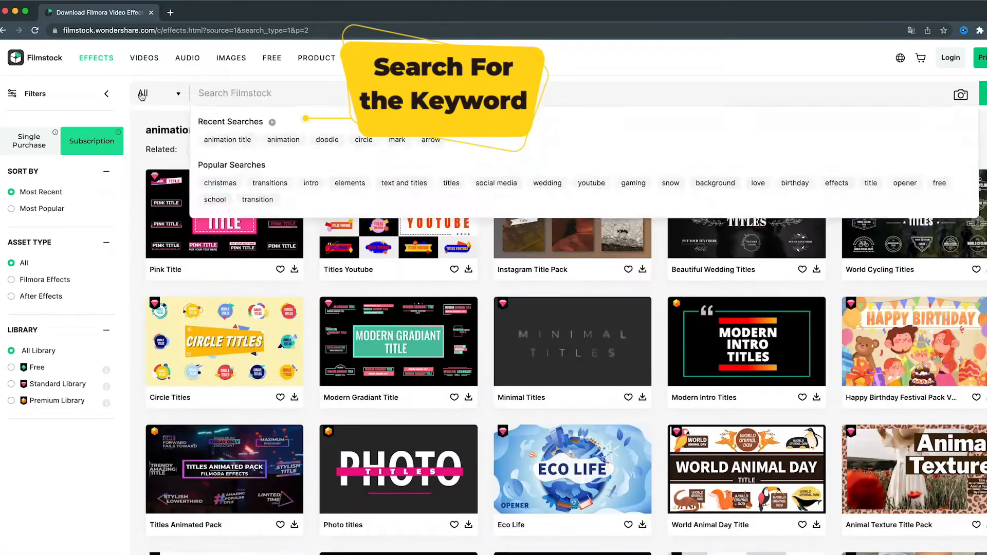
pyautogui.write('end scr')
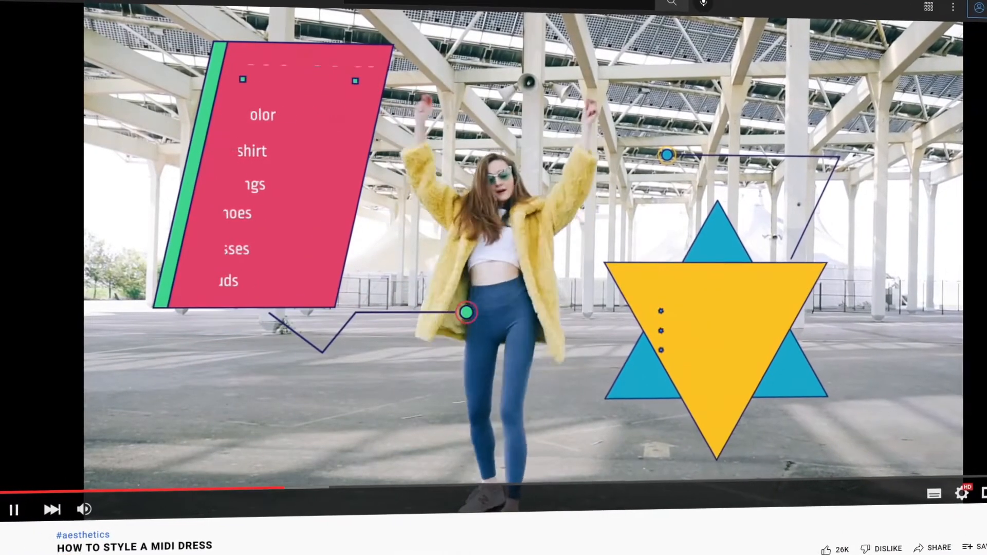
pyautogui.click(51, 509)
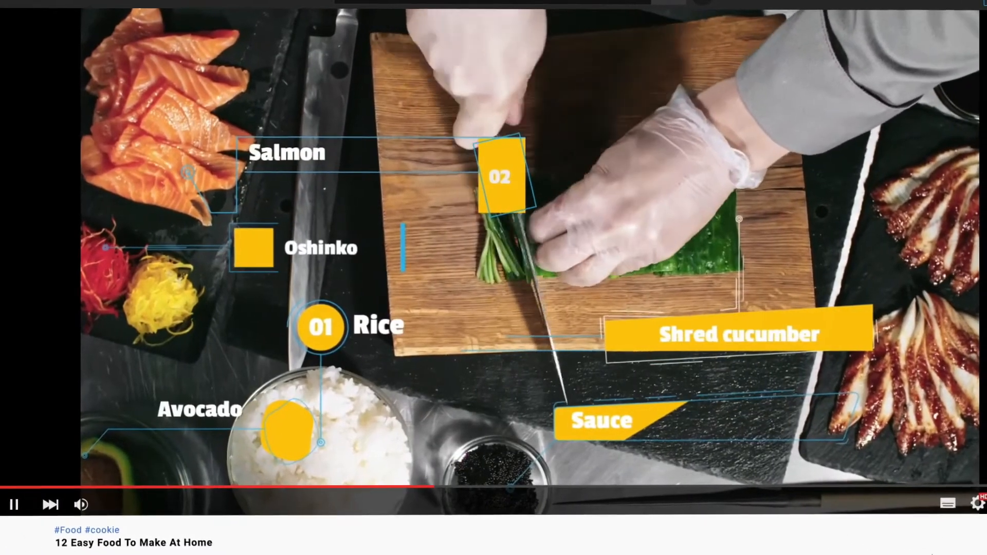